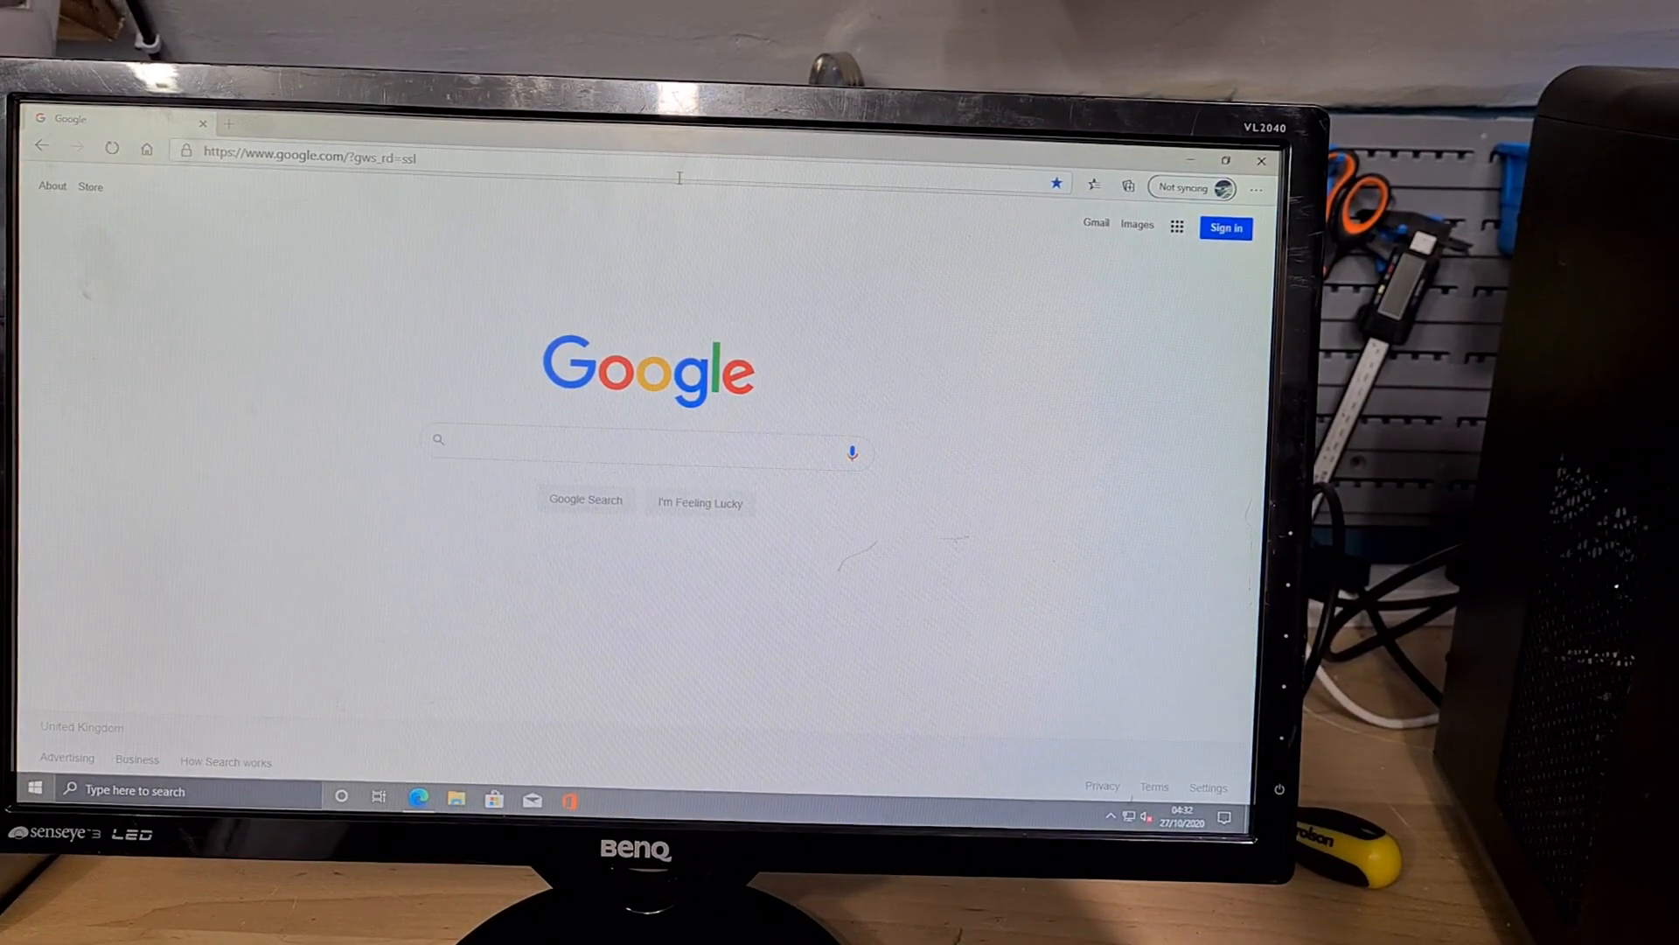
mouse_move(717, 185)
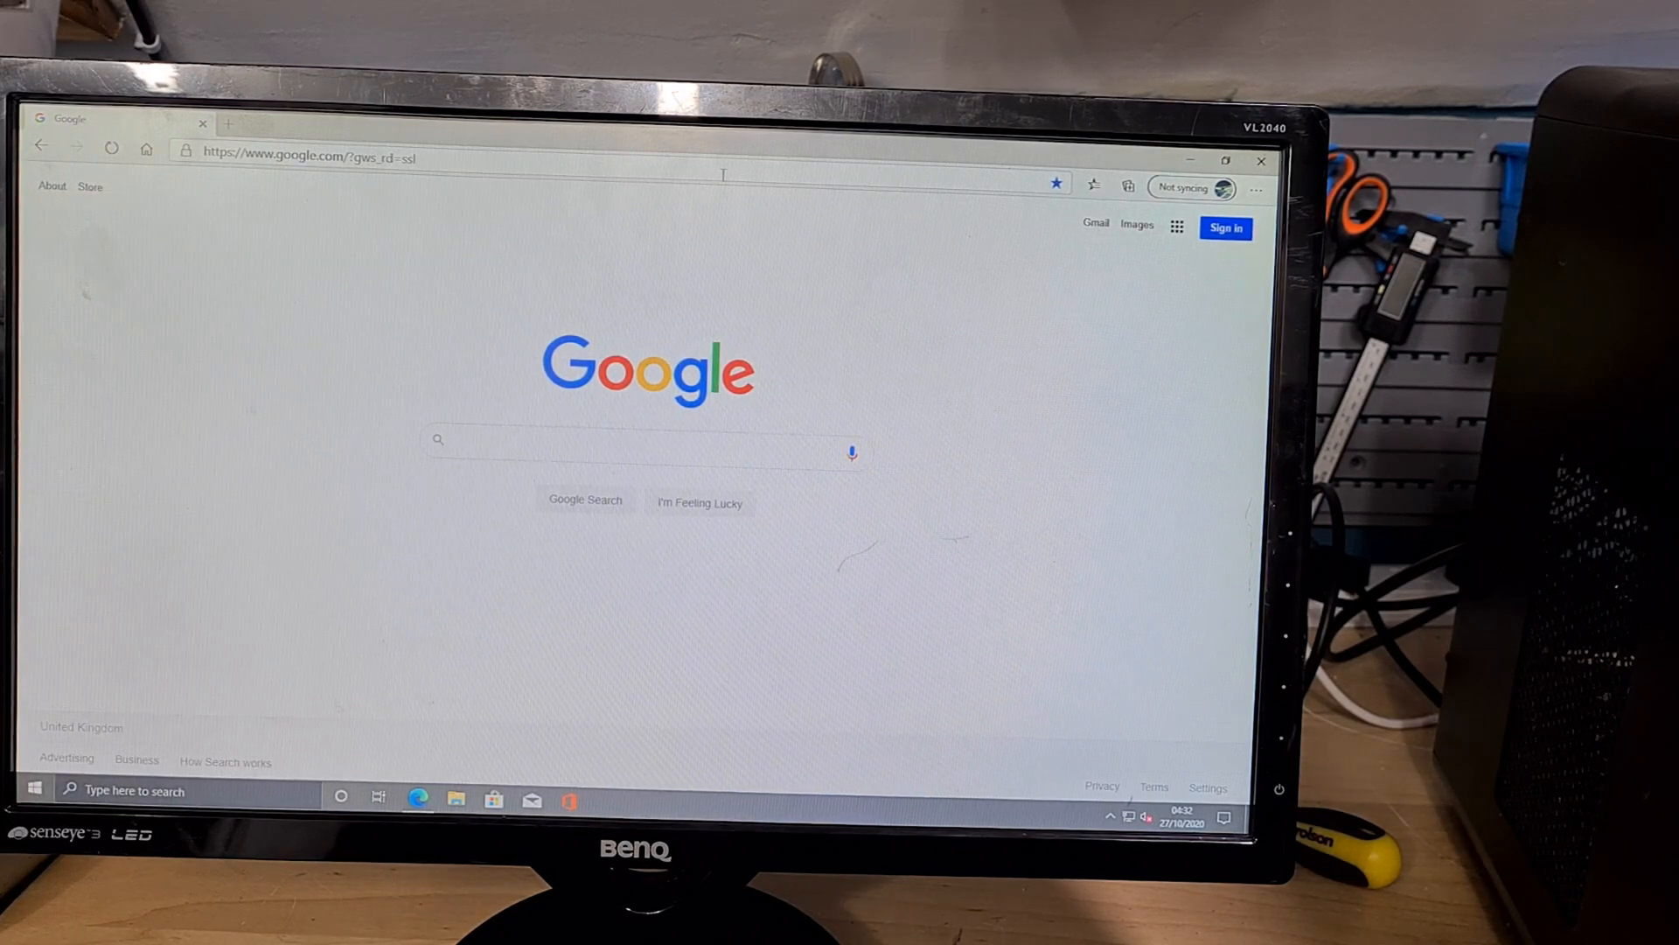
mouse_move(749, 252)
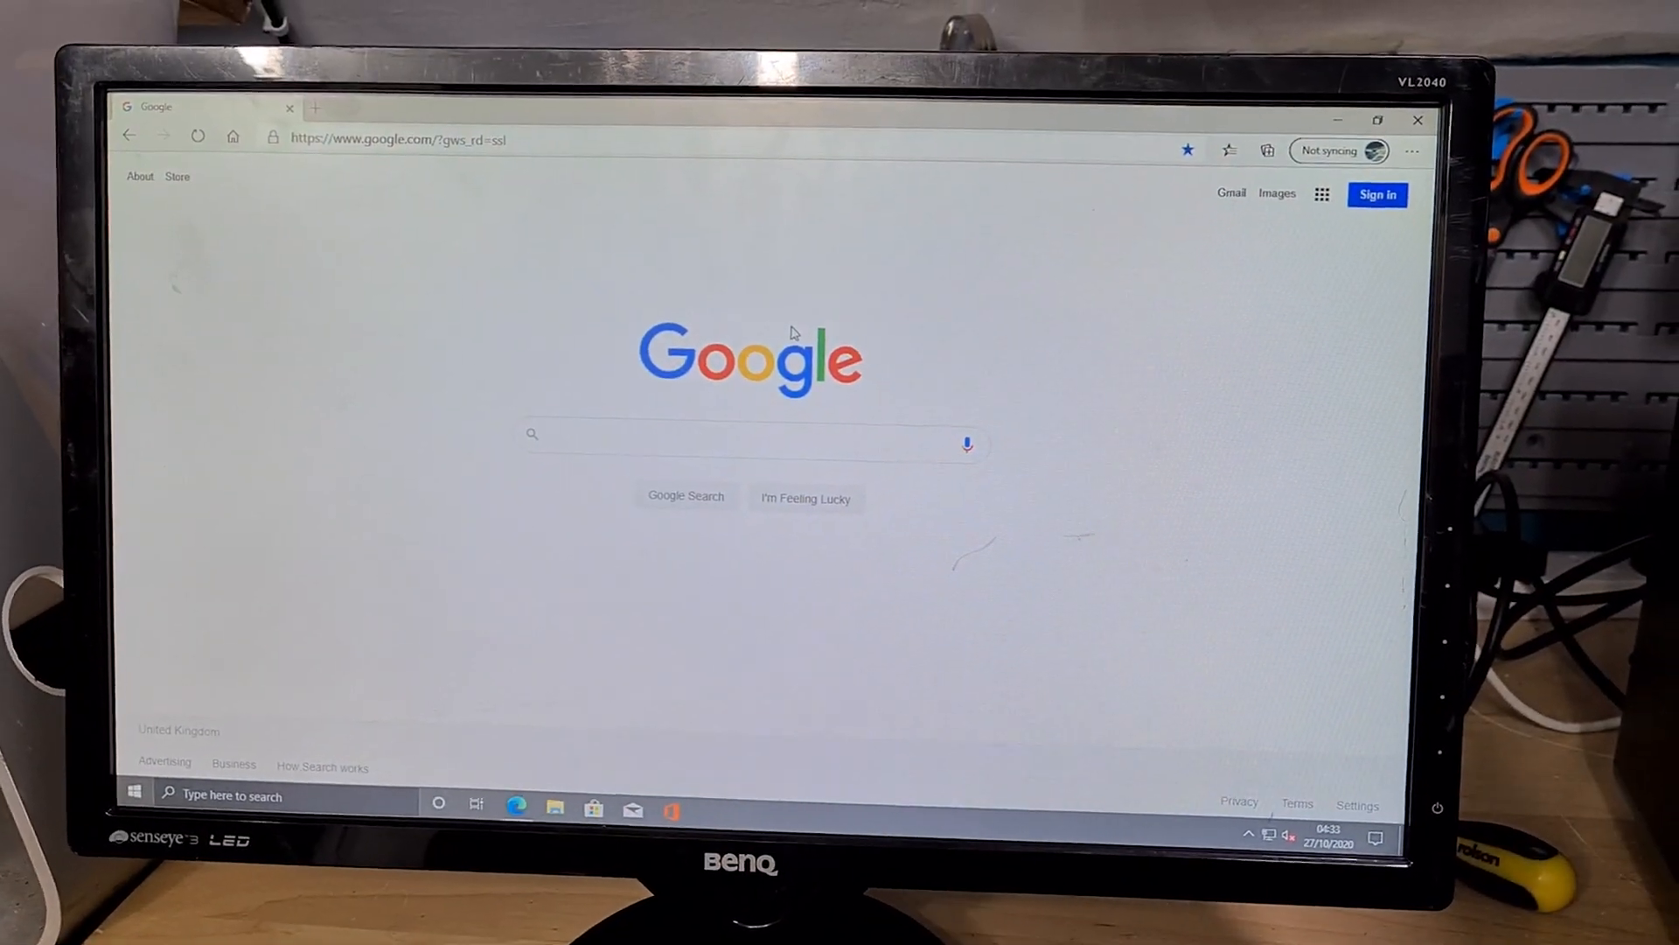
Step: Search 'you' on Google, reach YouTube, and start the Relaxing Zen Music with Water Sounds video
text(youtube)
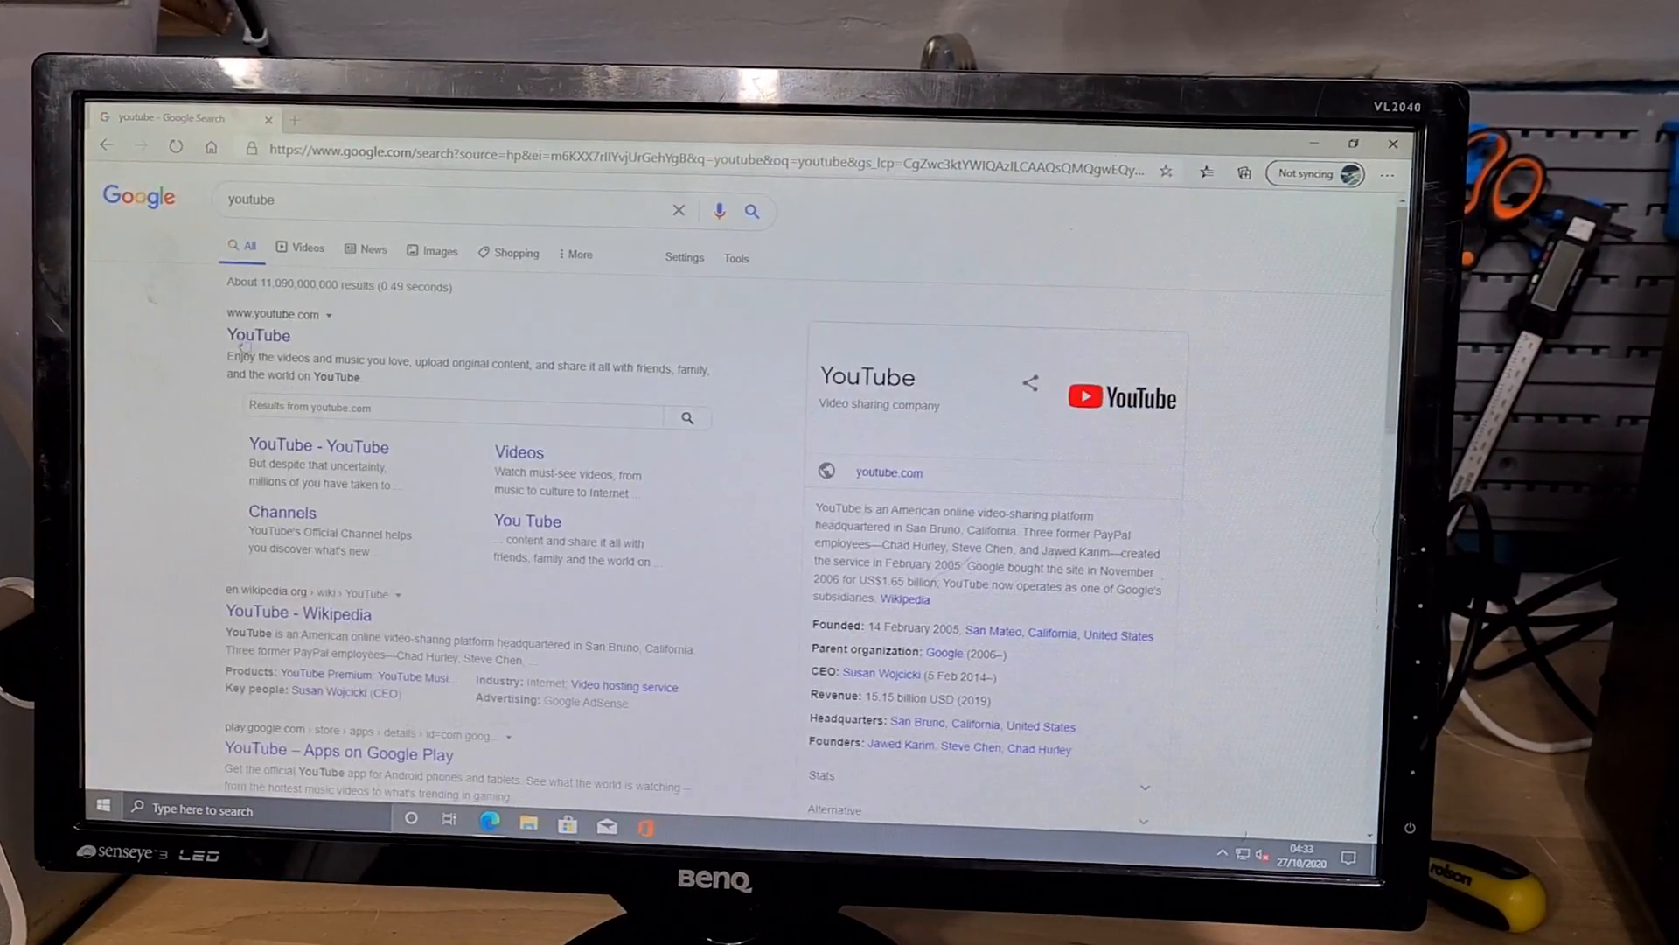
click(258, 335)
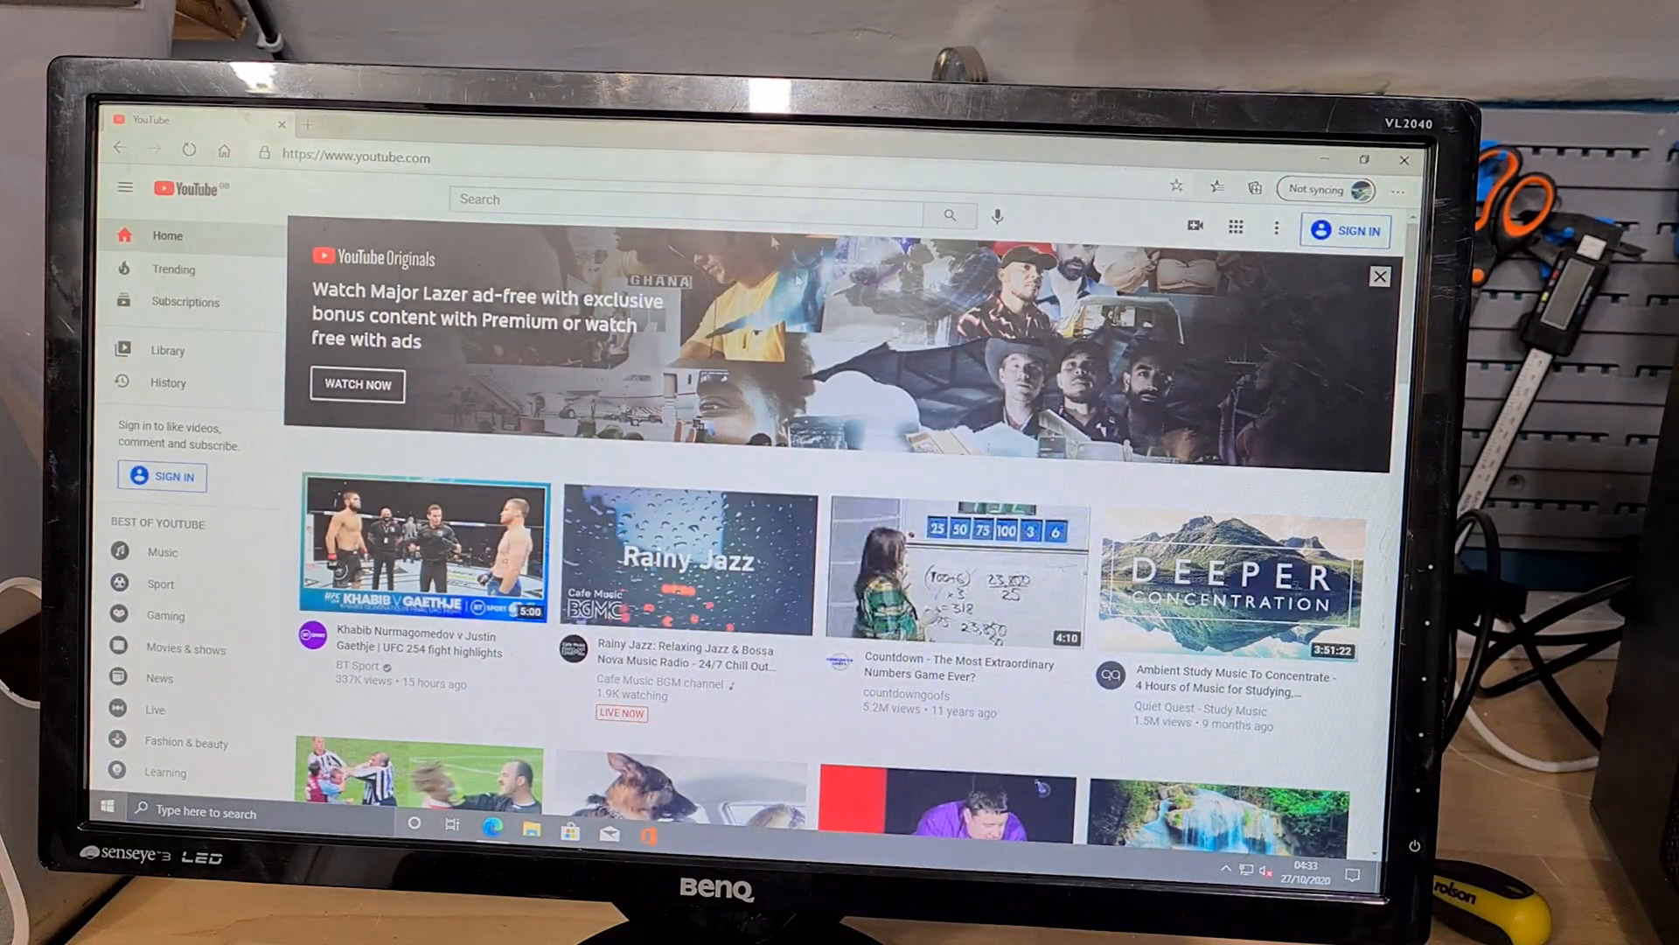
click(1380, 276)
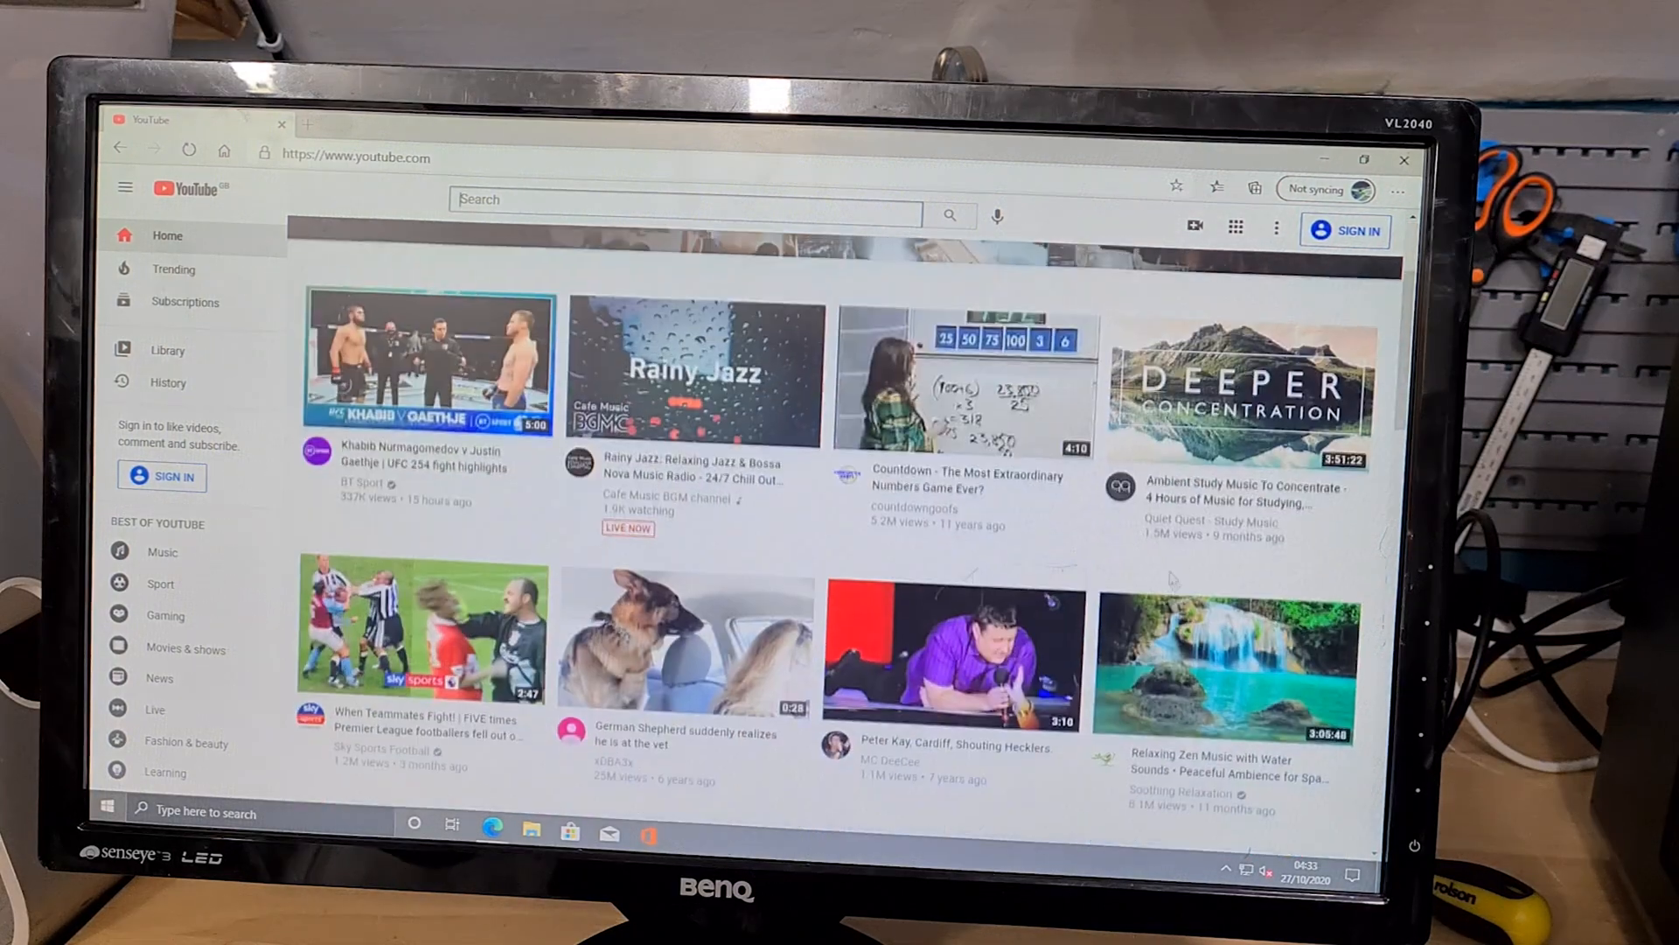
click(429, 369)
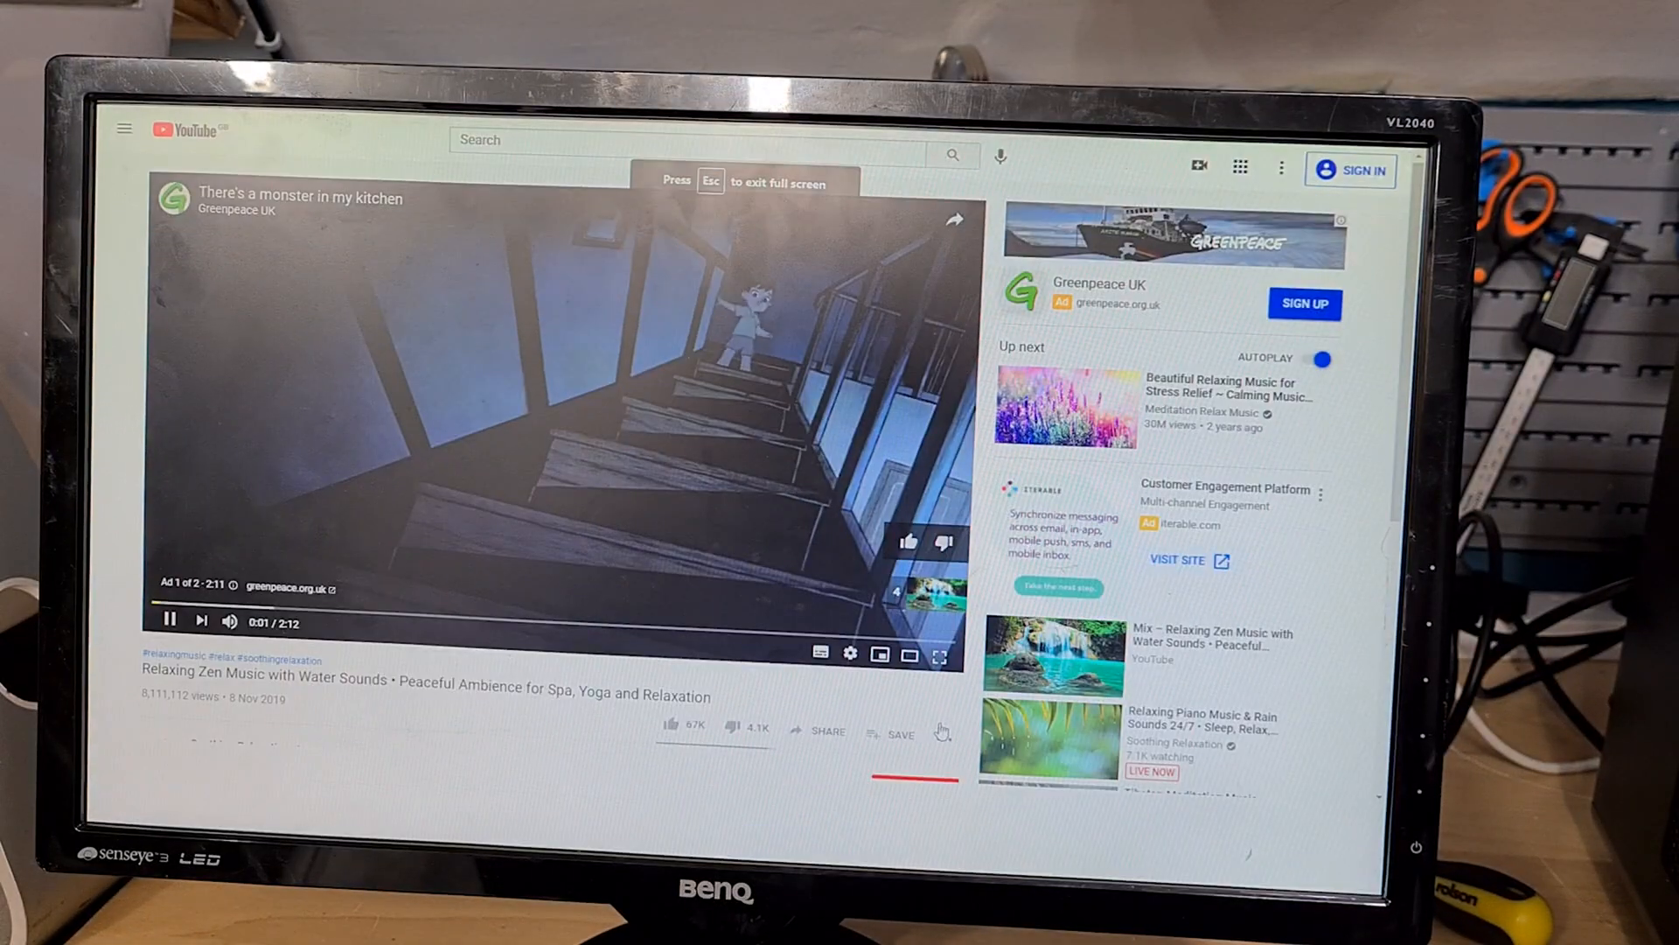
Step: Make the waterfall video fullscreen, skip the ad, and show its settings menu (Auto 720p)
click(939, 654)
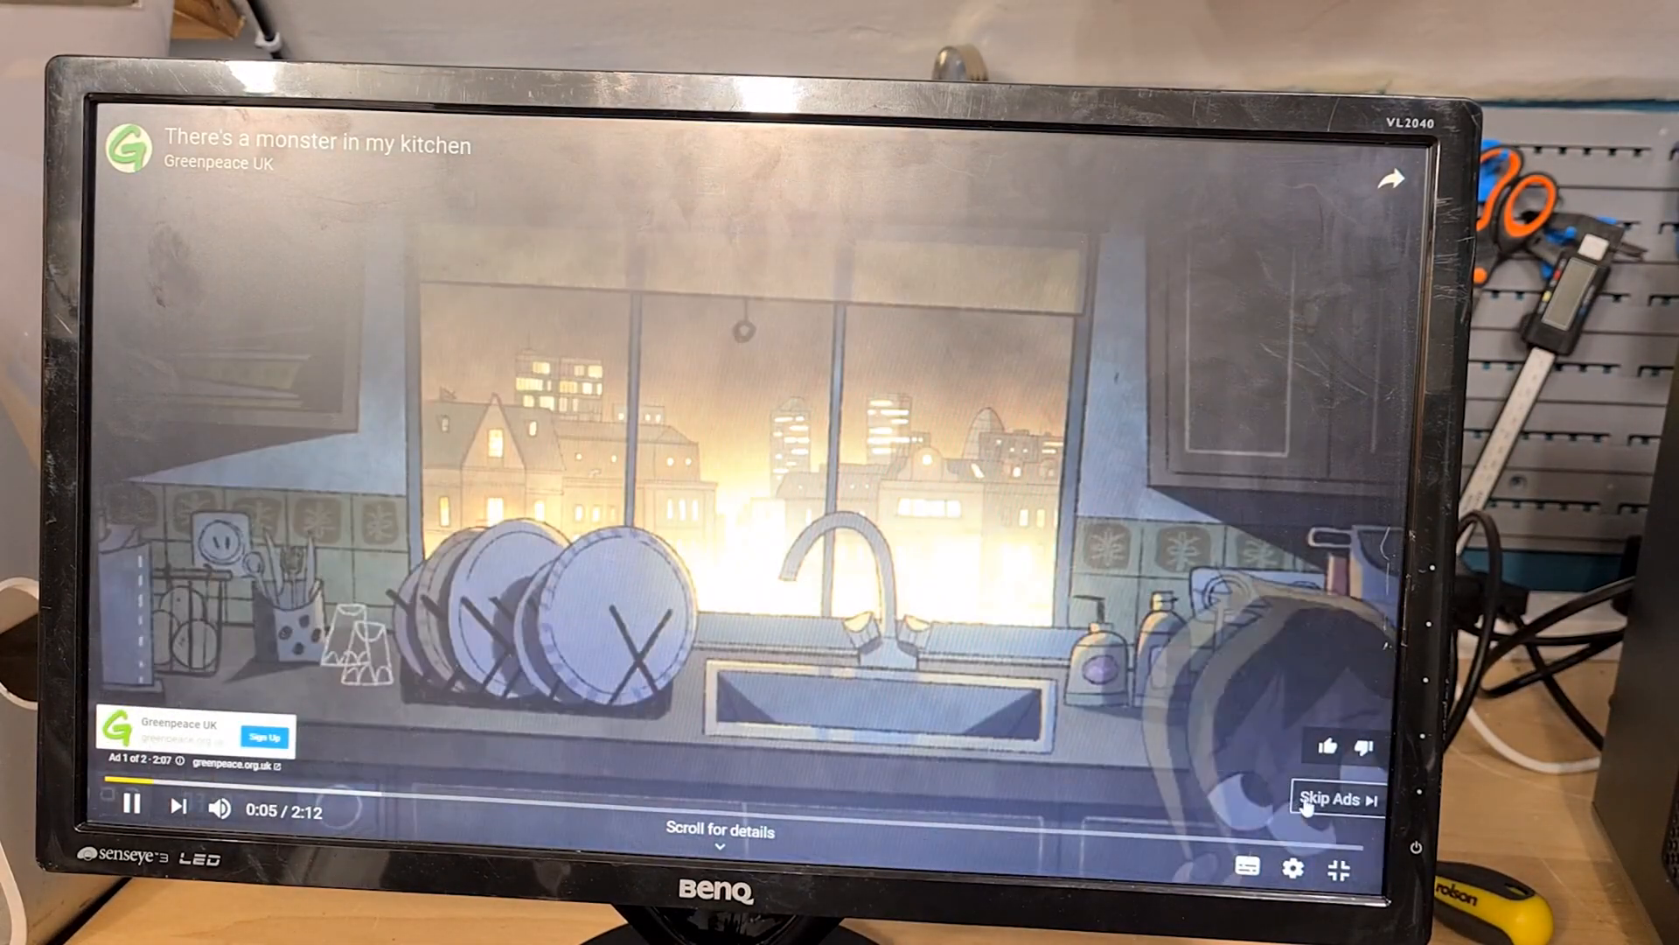
click(1330, 797)
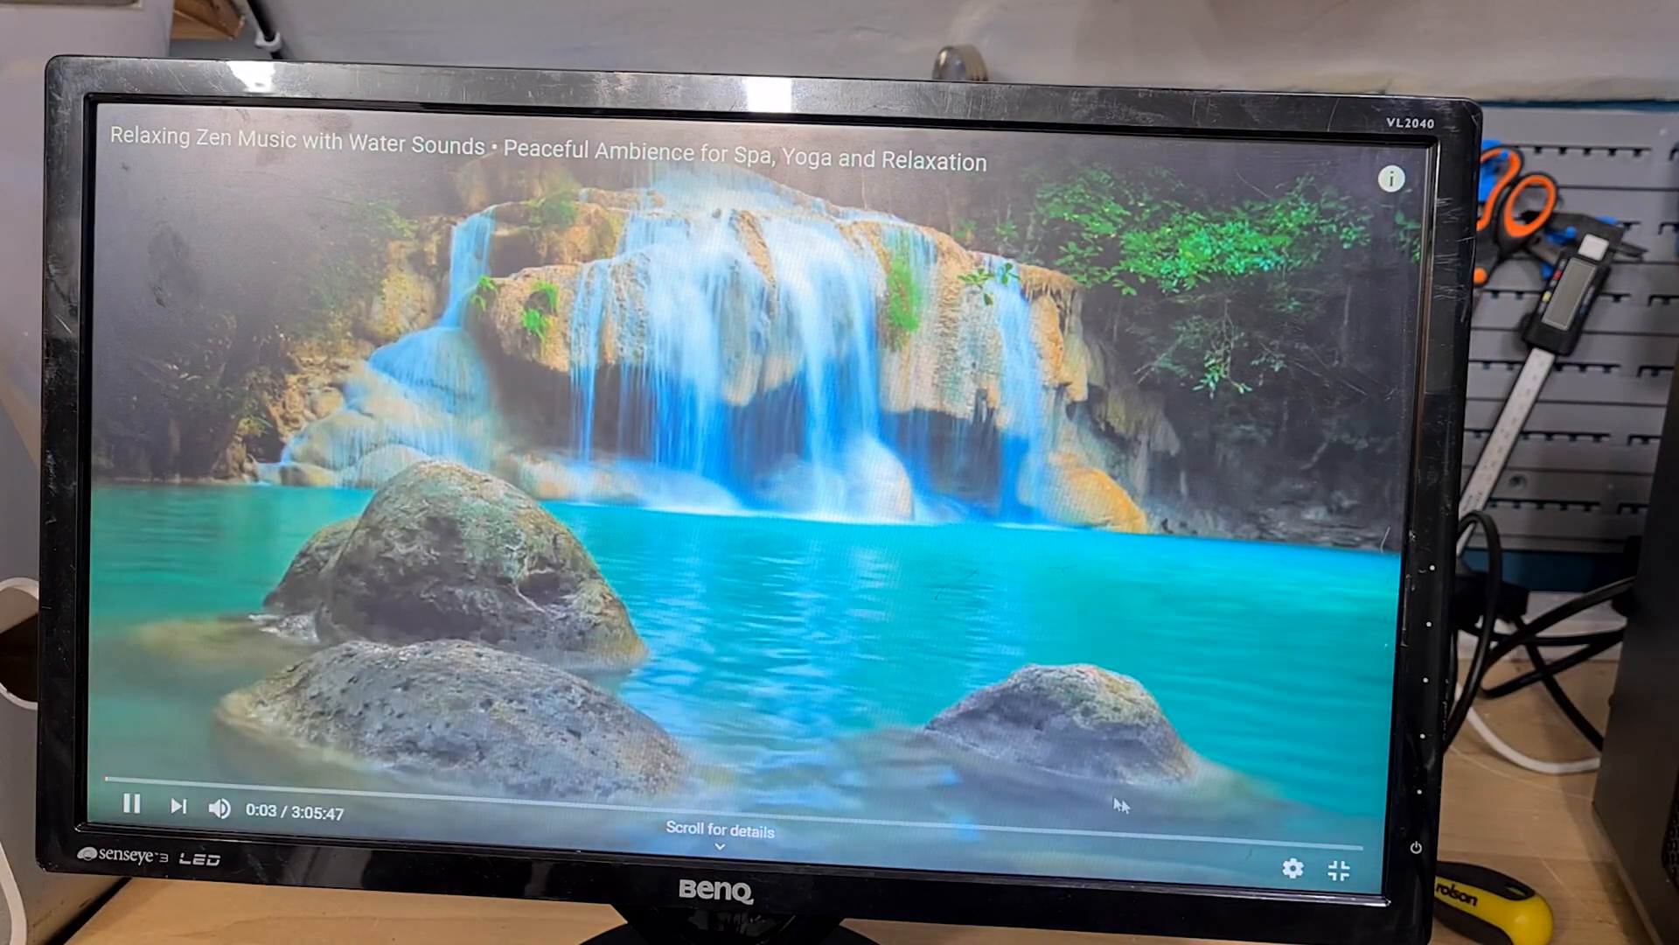
click(1292, 868)
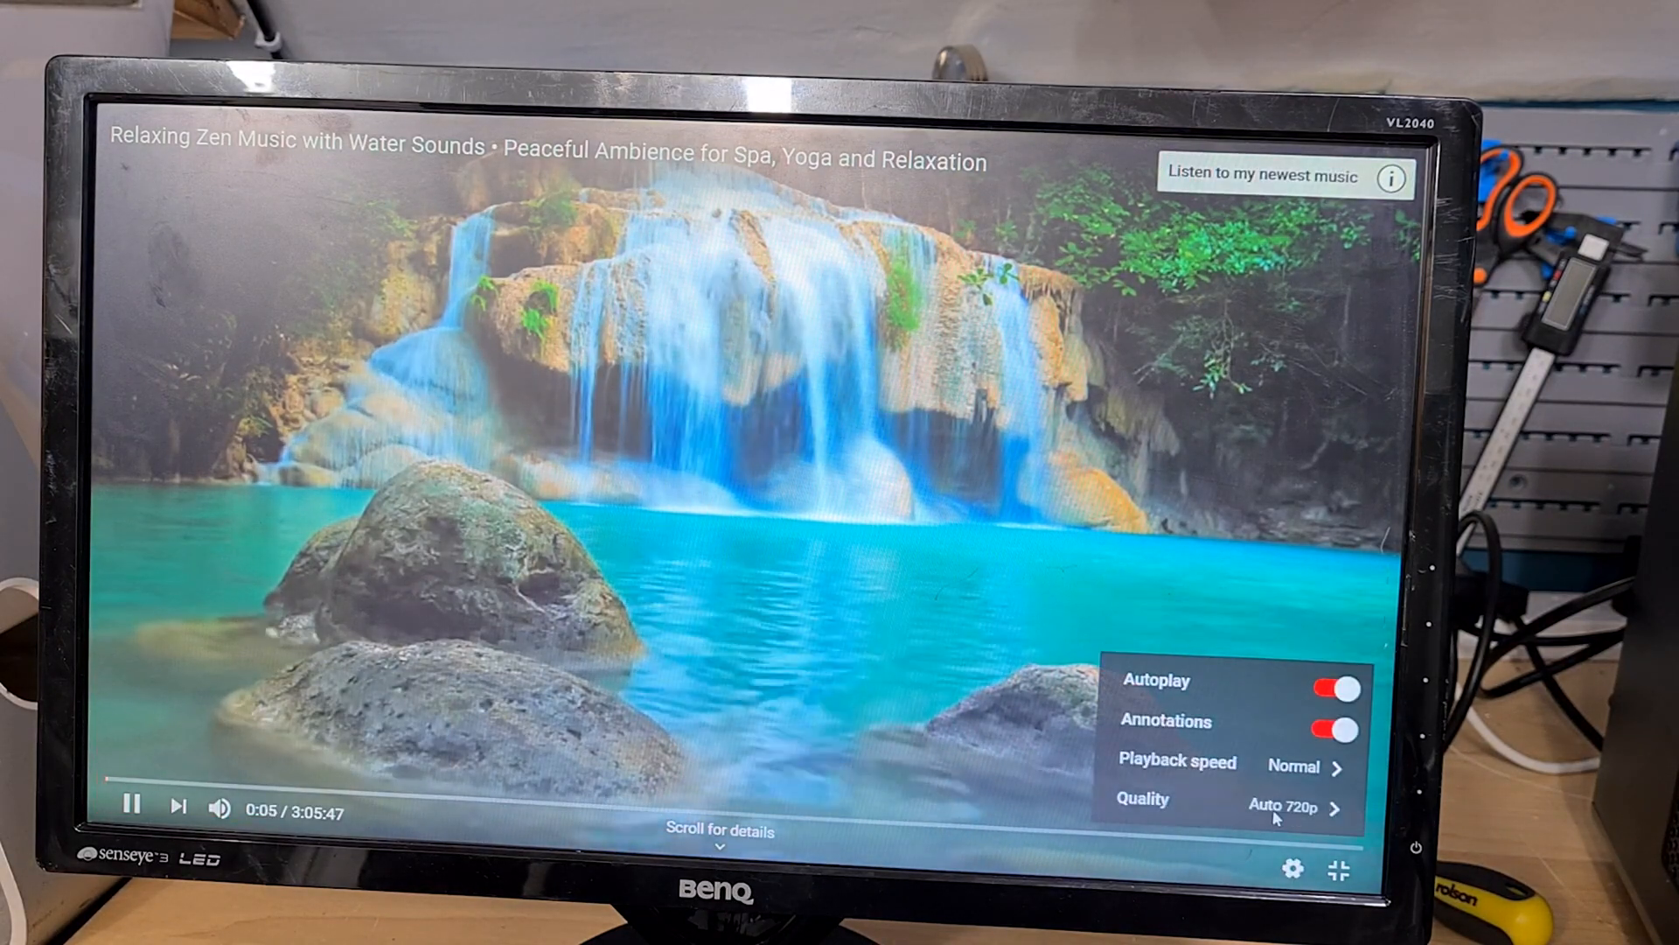